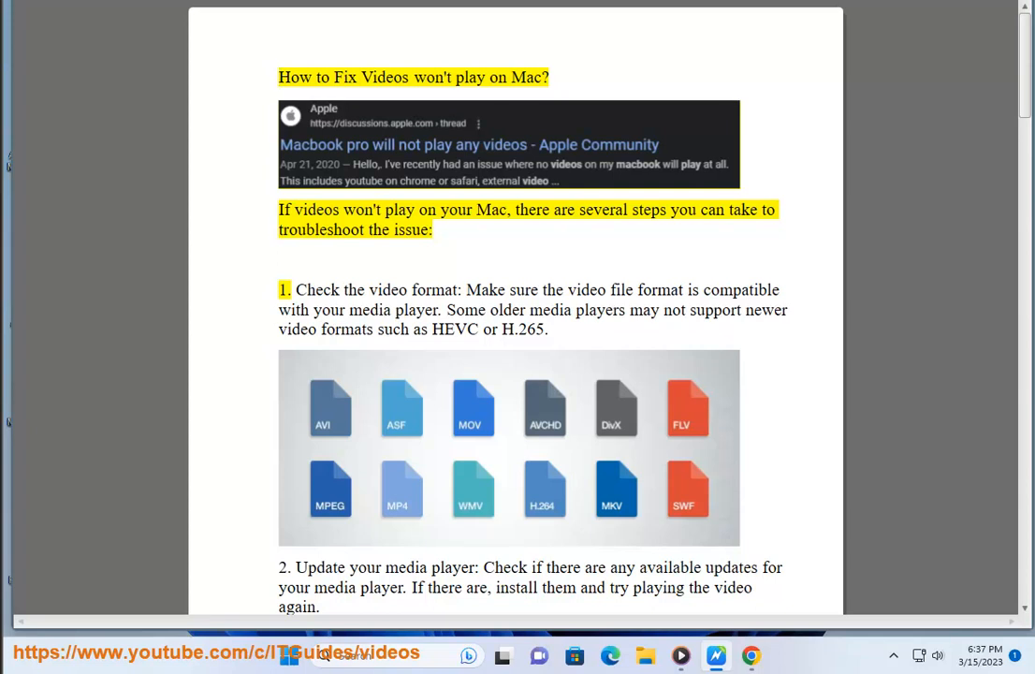
Have the PDF's title, intro and step 1 read aloud, then bring up Google in Chrome
{"action": "double_click", "coordinate": [497, 77]}
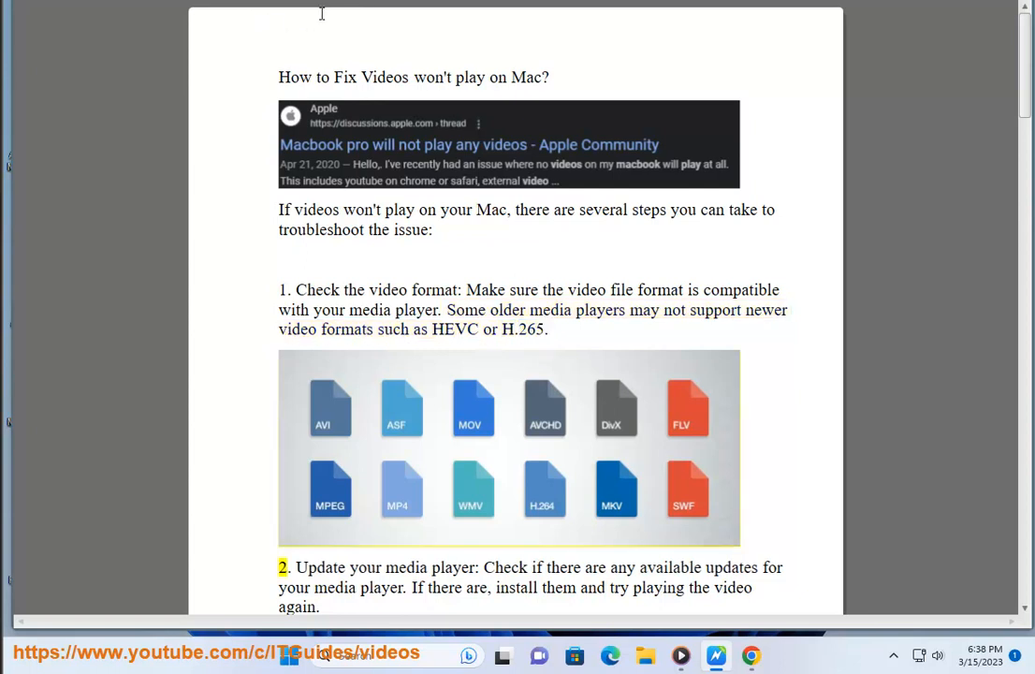
{"action": "double_click", "coordinate": [414, 289]}
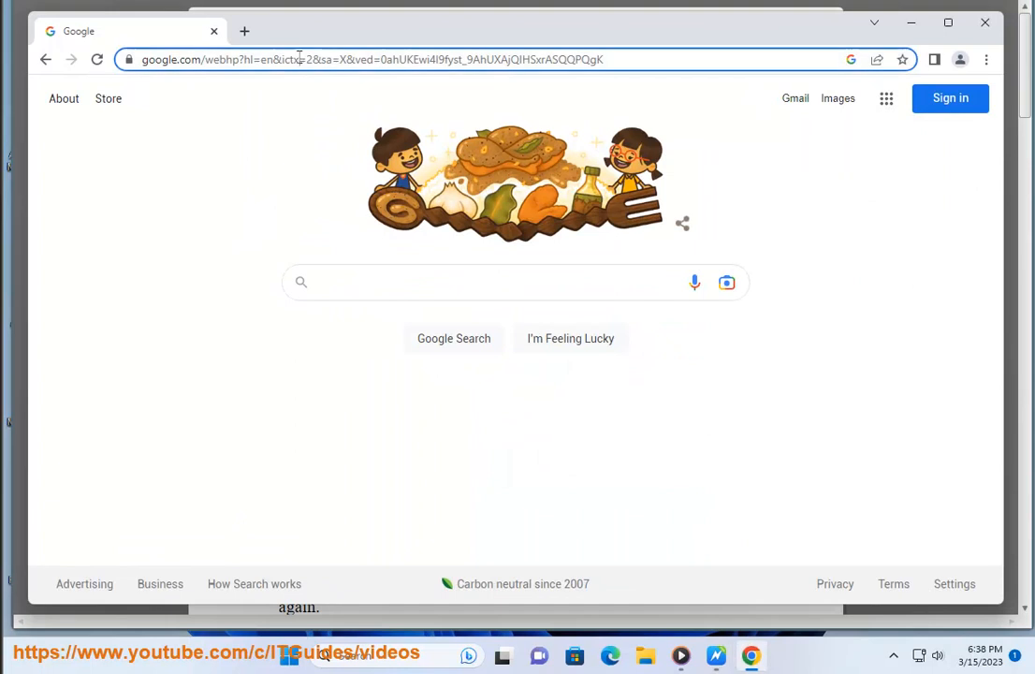
Search Google for 'MAC SUPPORTED video format', then minimize Chrome to return to the PDF
{"action": "type", "text": "MAC SUP"}
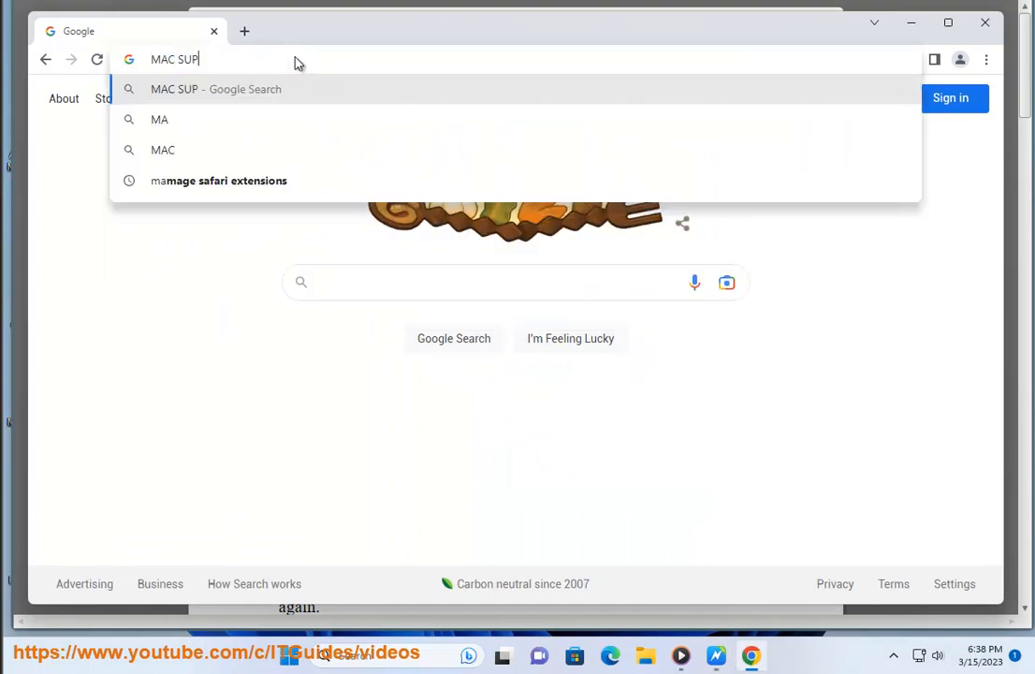
{"action": "key", "text": "Return"}
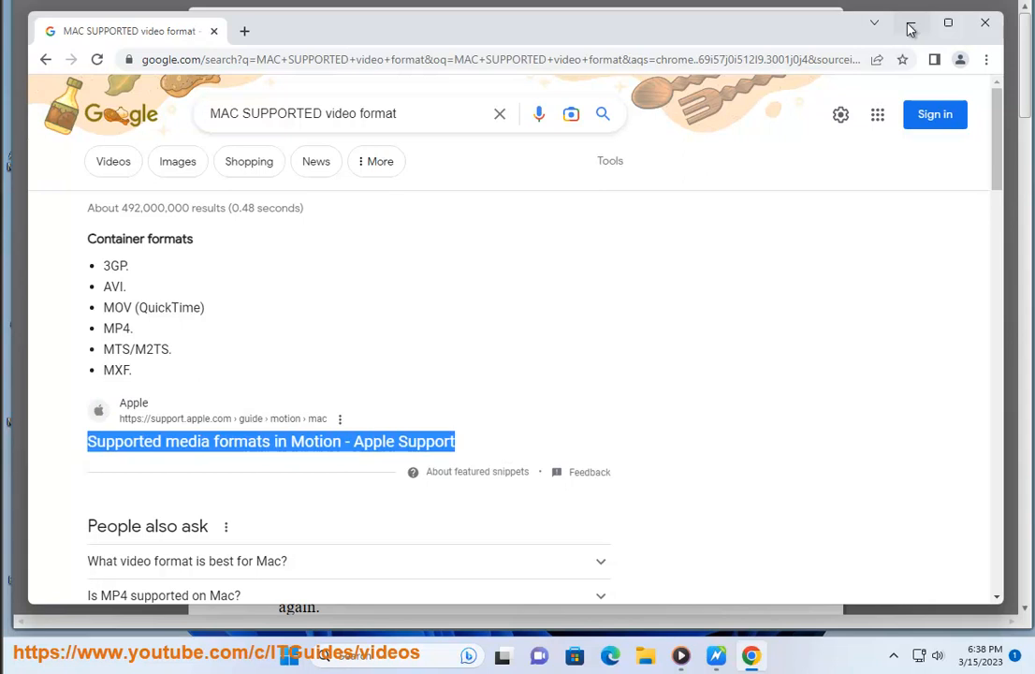
{"action": "left_click", "coordinate": [908, 22]}
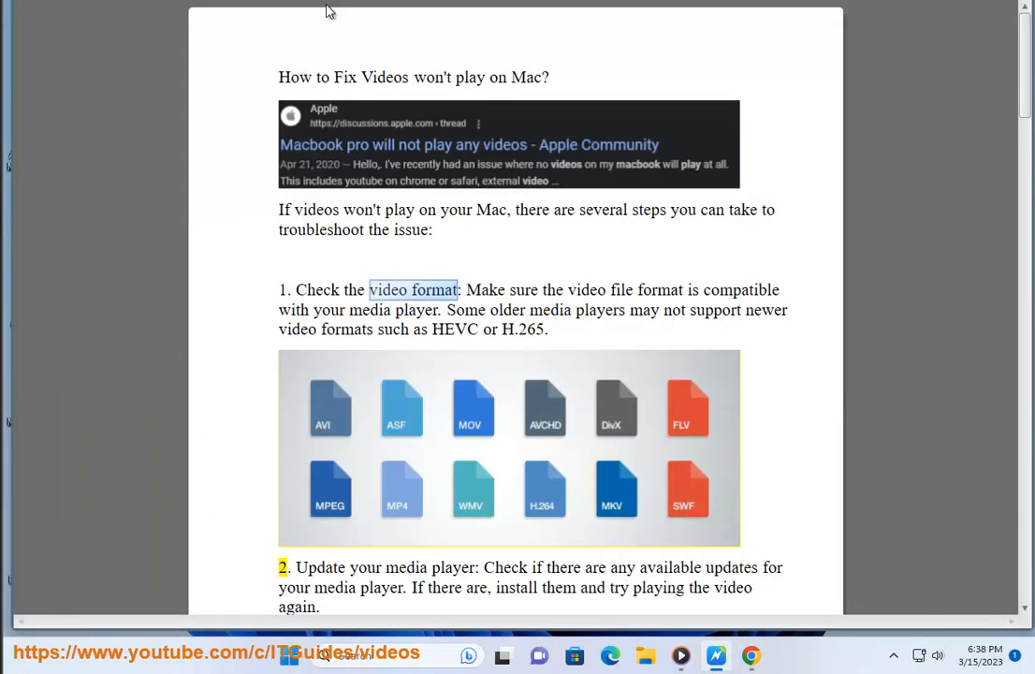
Scroll the PDF down through steps 2 and 3 to step 4 while narration continues
{"action": "scroll", "scroll_direction": "down", "scroll_amount": 3}
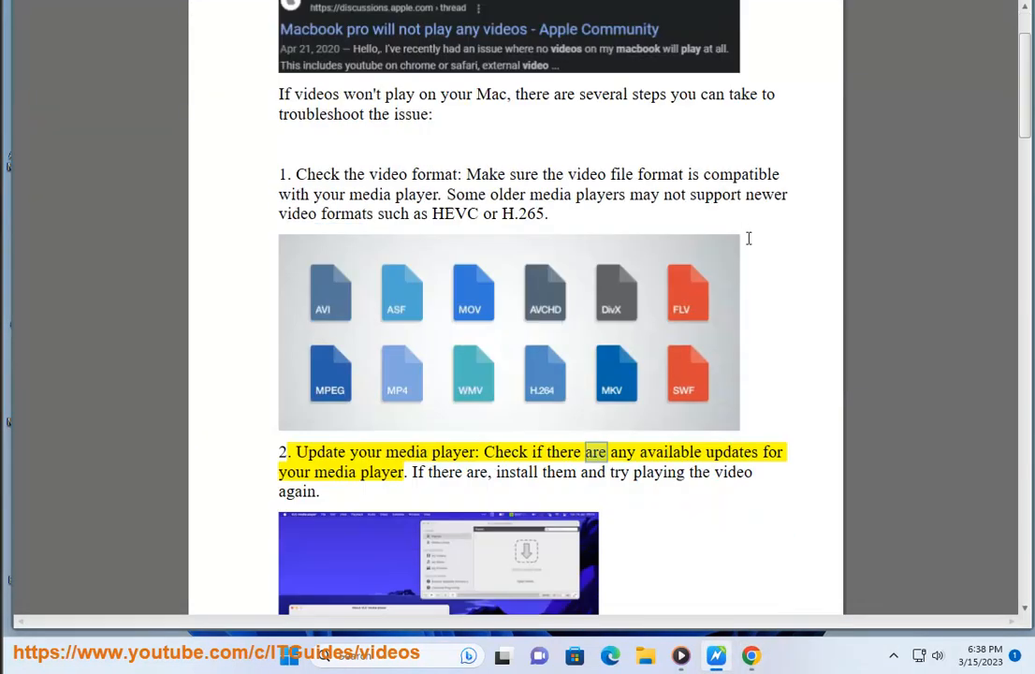
{"action": "scroll", "scroll_direction": "down", "scroll_amount": 3}
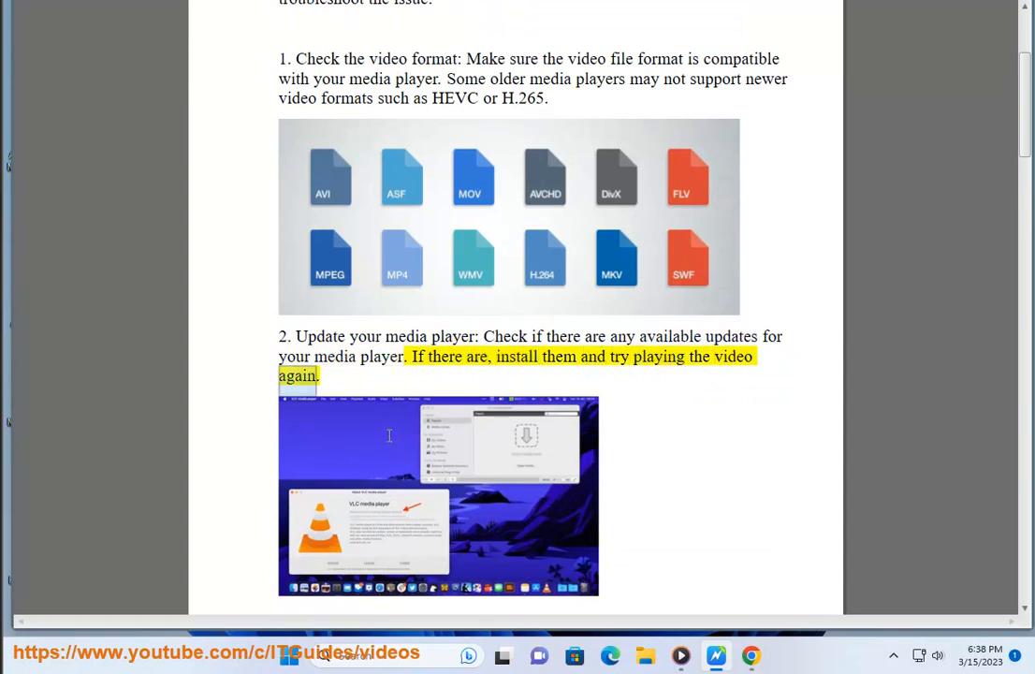
{"action": "scroll", "scroll_direction": "down", "scroll_amount": 3}
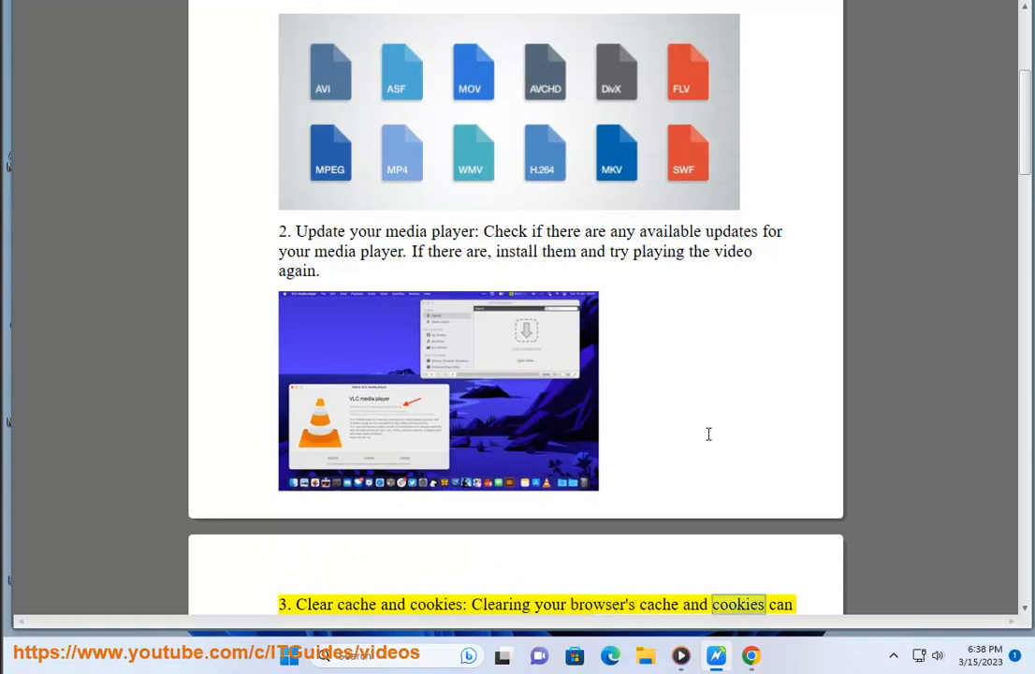
{"action": "scroll", "scroll_direction": "down", "scroll_amount": 3}
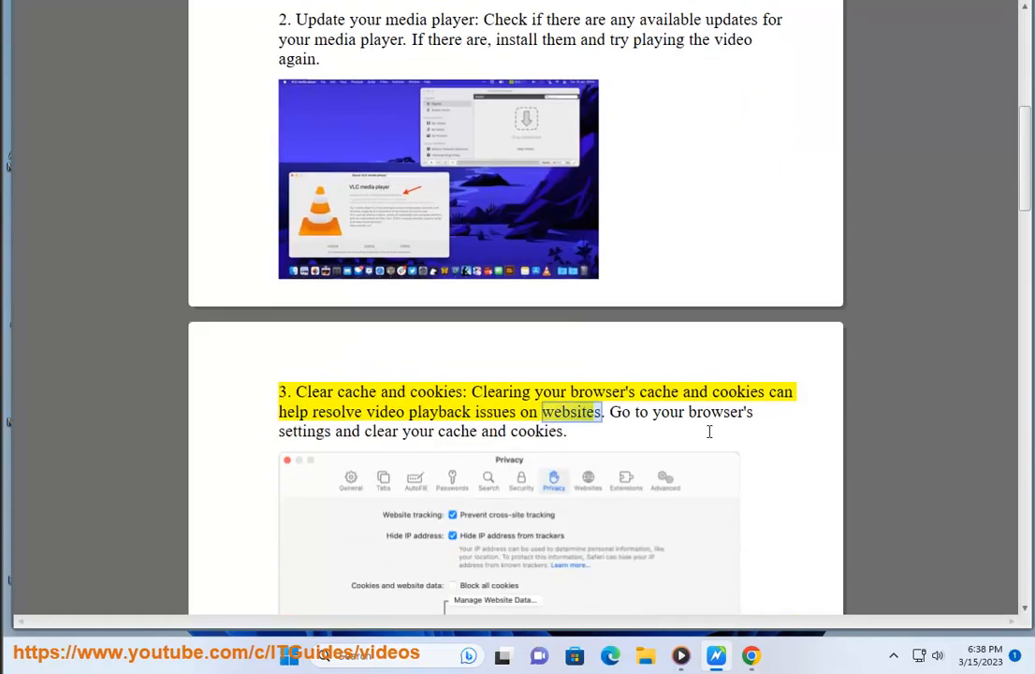
{"action": "scroll", "scroll_direction": "down", "scroll_amount": 3}
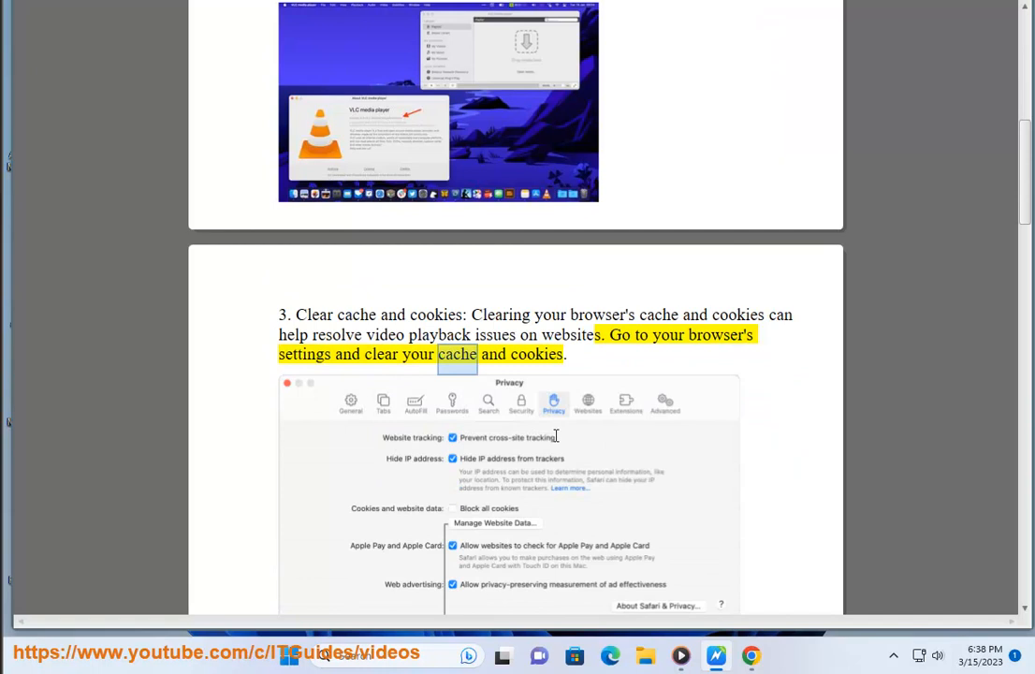
{"action": "scroll", "scroll_direction": "down", "scroll_amount": 3}
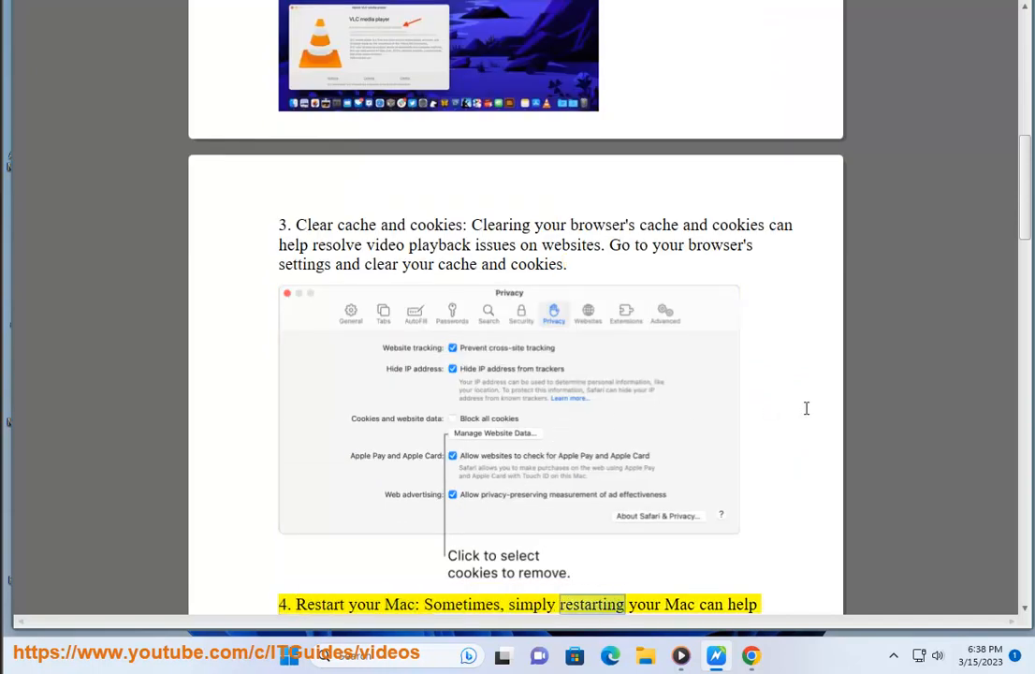
{"action": "scroll", "scroll_direction": "down", "scroll_amount": 3}
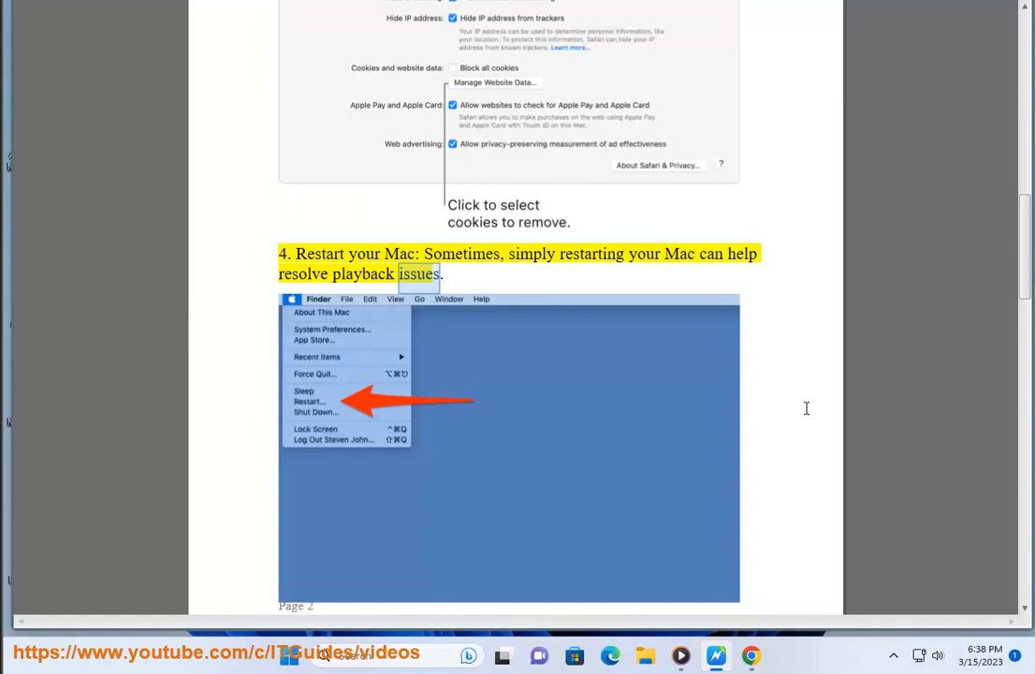
Scroll the PDF through steps 4–7 to step 8 on checking the internet connection
{"action": "scroll", "scroll_direction": "down", "scroll_amount": 3}
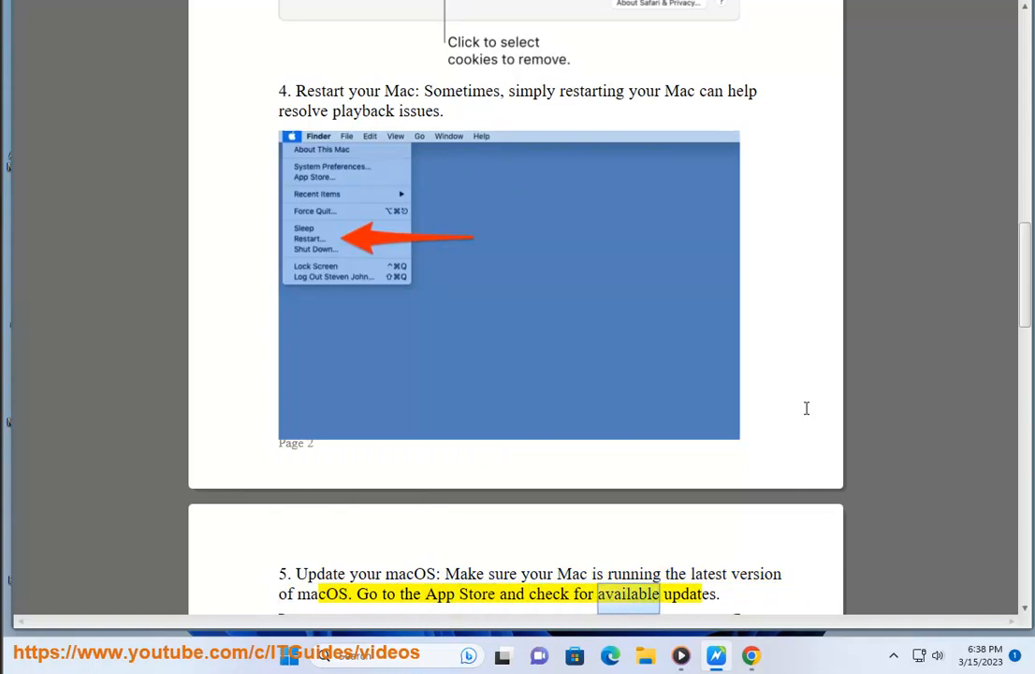
{"action": "scroll", "scroll_direction": "down", "scroll_amount": 3}
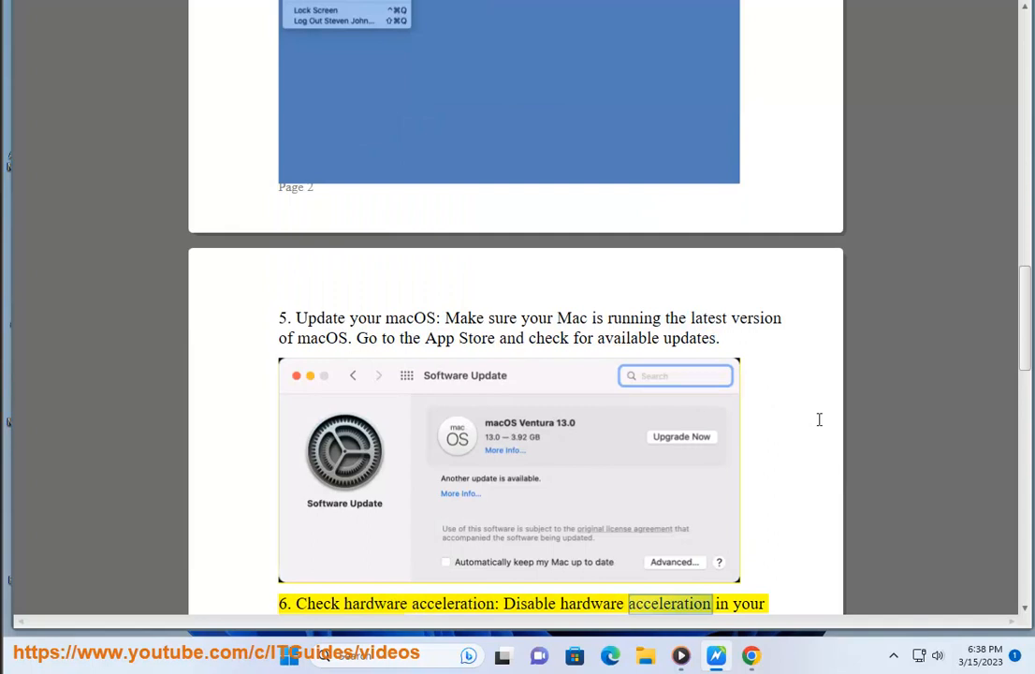
{"action": "scroll", "scroll_direction": "down", "scroll_amount": 3}
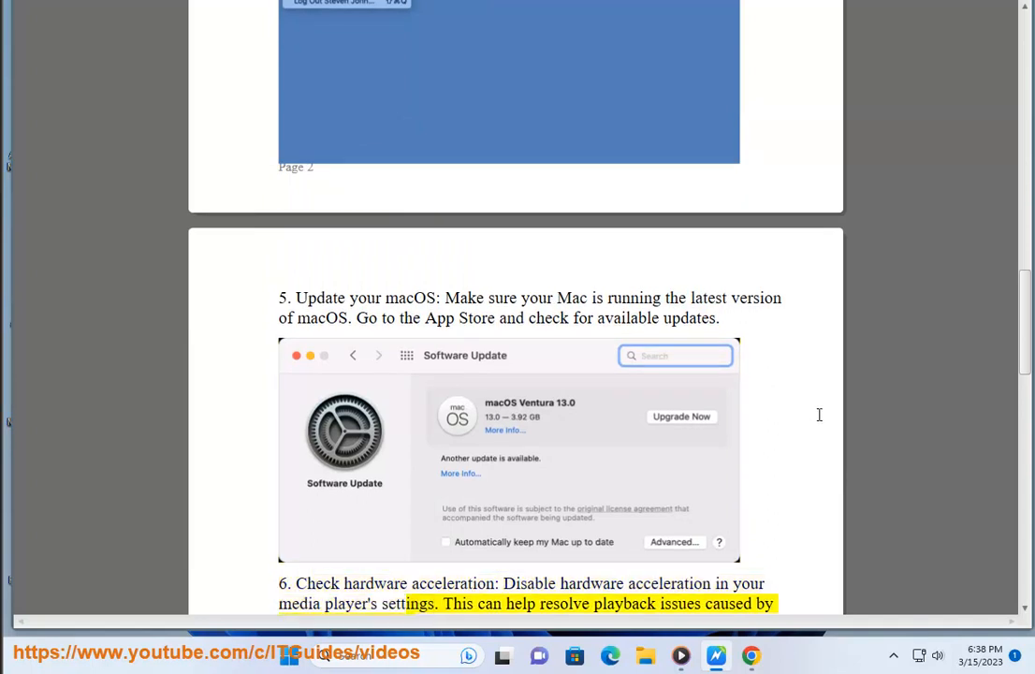
{"action": "scroll", "scroll_direction": "down", "scroll_amount": 3}
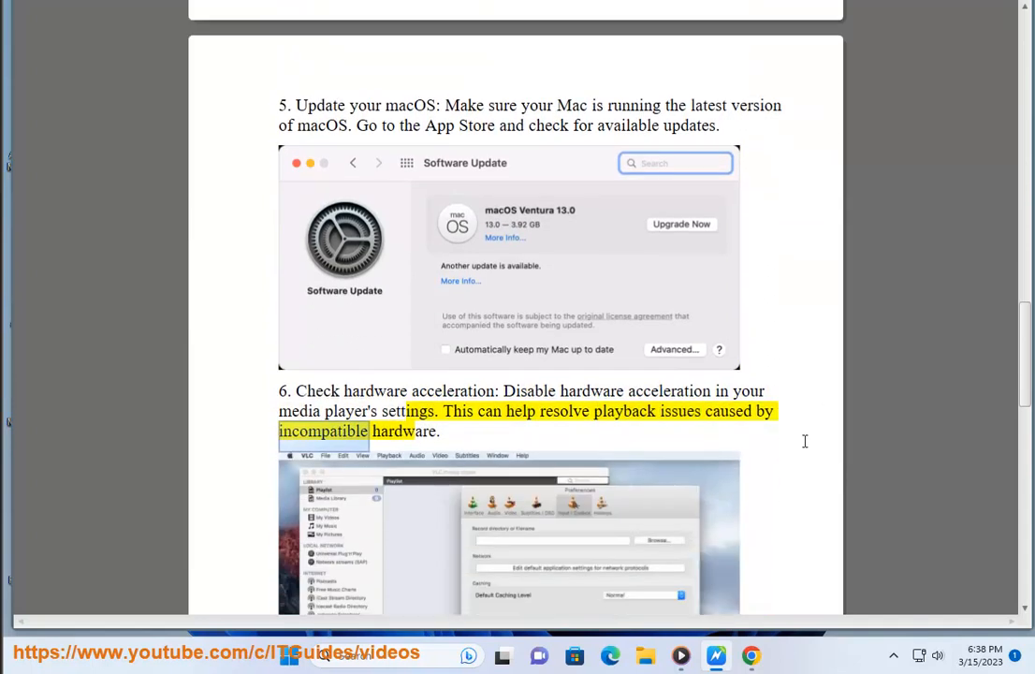
{"action": "scroll", "scroll_direction": "down", "scroll_amount": 3}
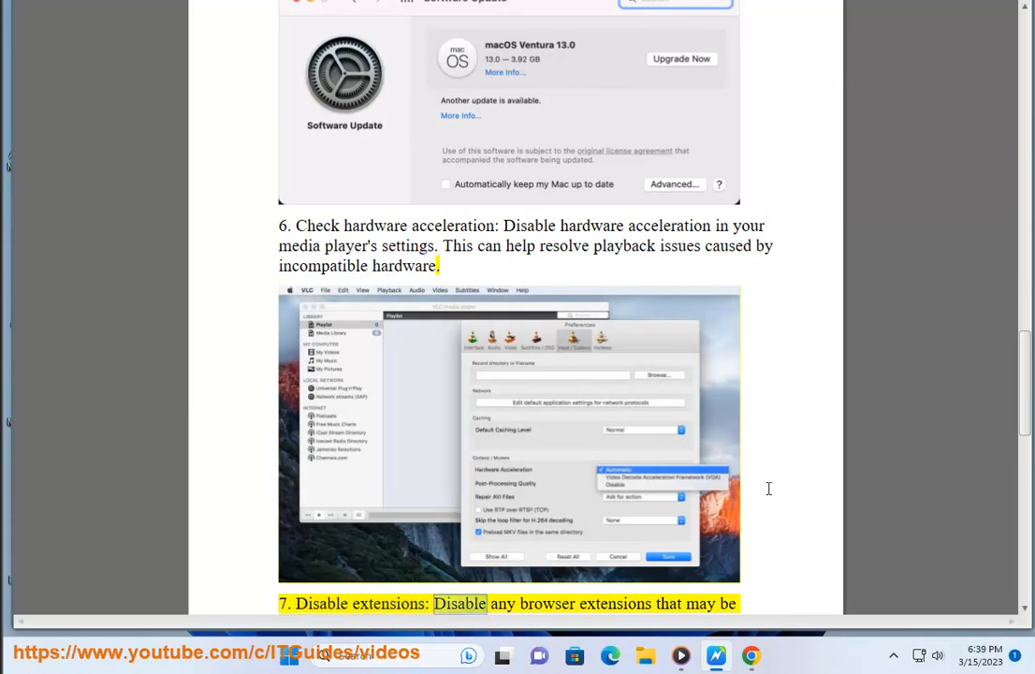
{"action": "scroll", "scroll_direction": "down", "scroll_amount": 3}
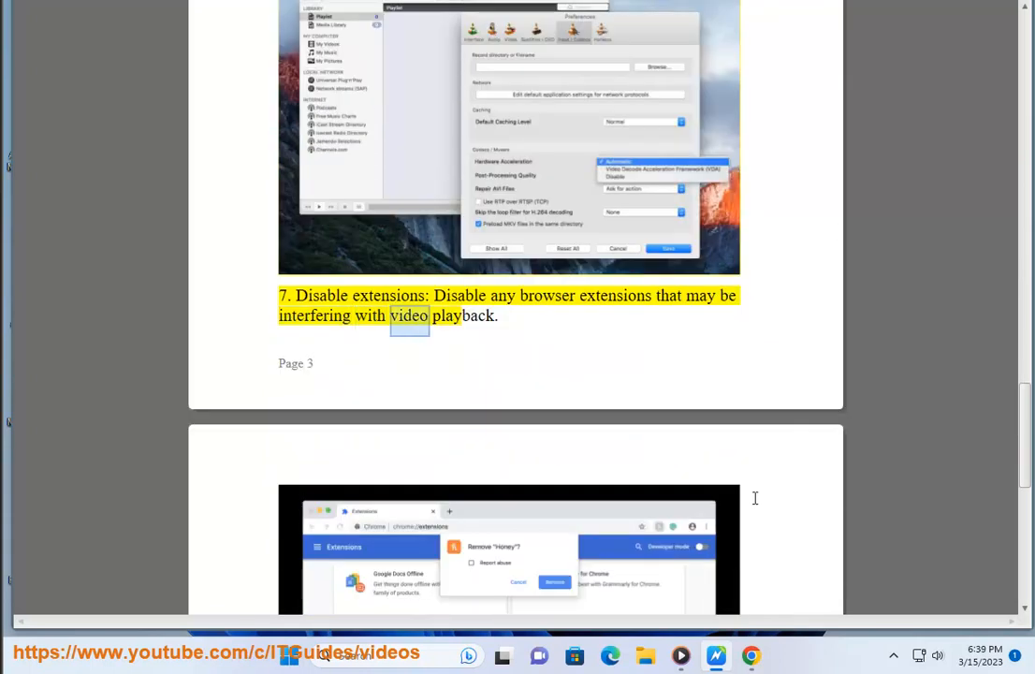
{"action": "scroll", "scroll_direction": "down", "scroll_amount": 3}
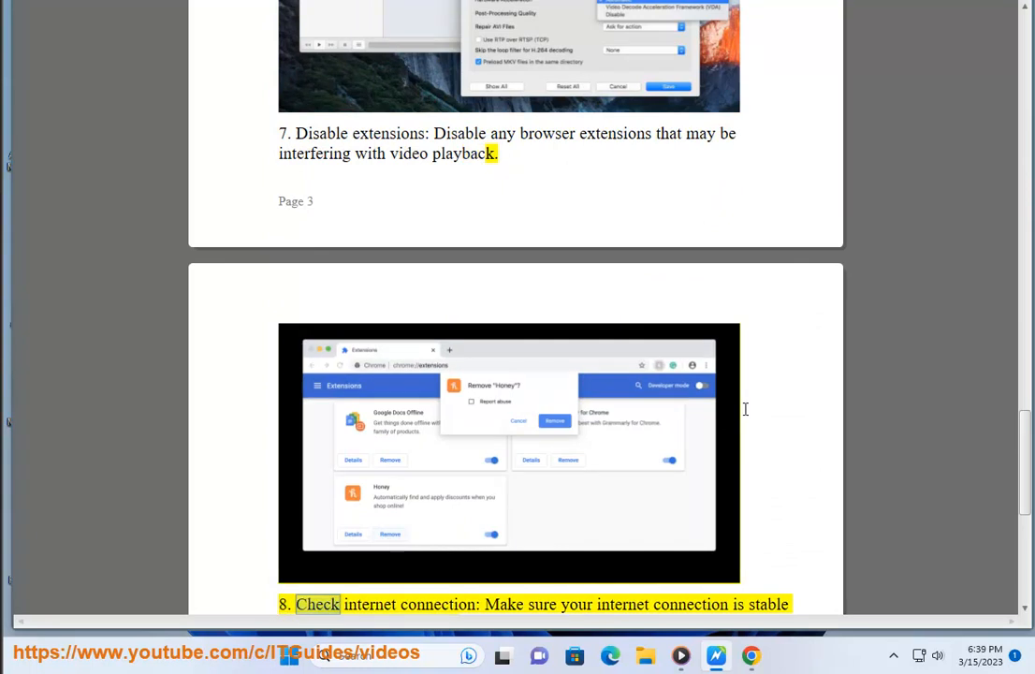
{"action": "scroll", "scroll_direction": "down", "scroll_amount": 3}
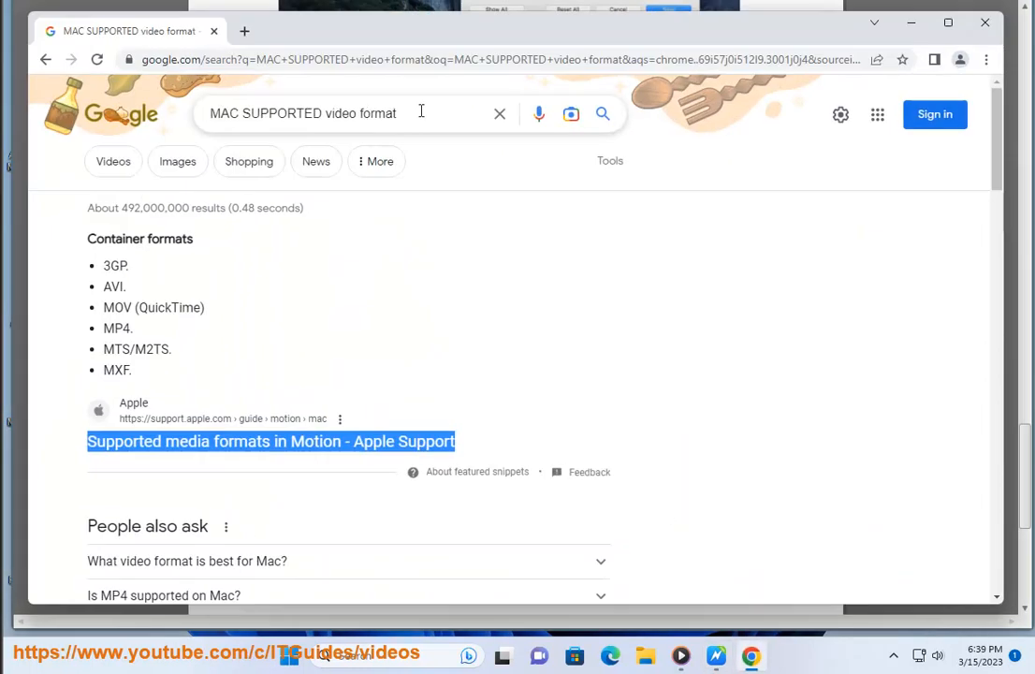
Type 'SLOW MAC INTER' into Google's search box, then return to the PDF reader
{"action": "type", "text": "SLOW"}
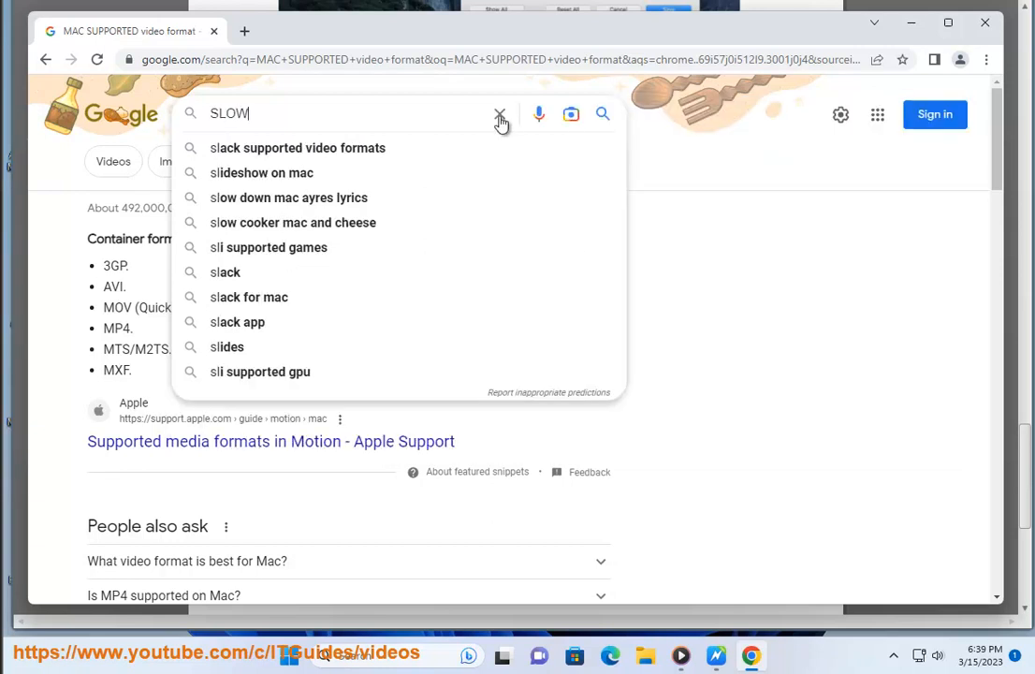
{"action": "type", "text": "MAC INTER"}
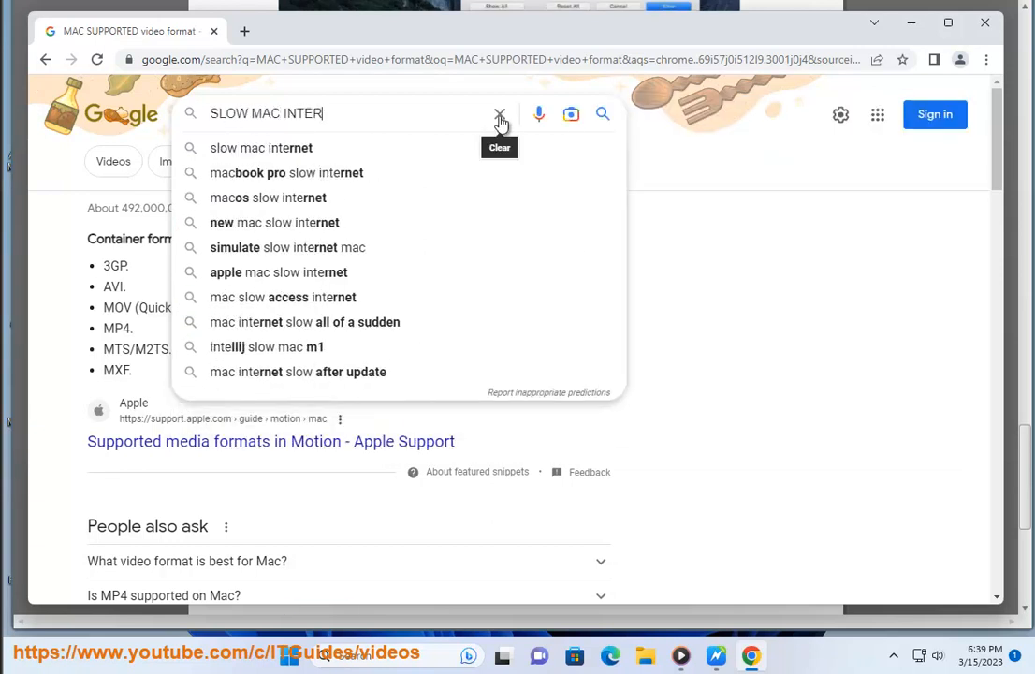
{"action": "left_click", "coordinate": [261, 148]}
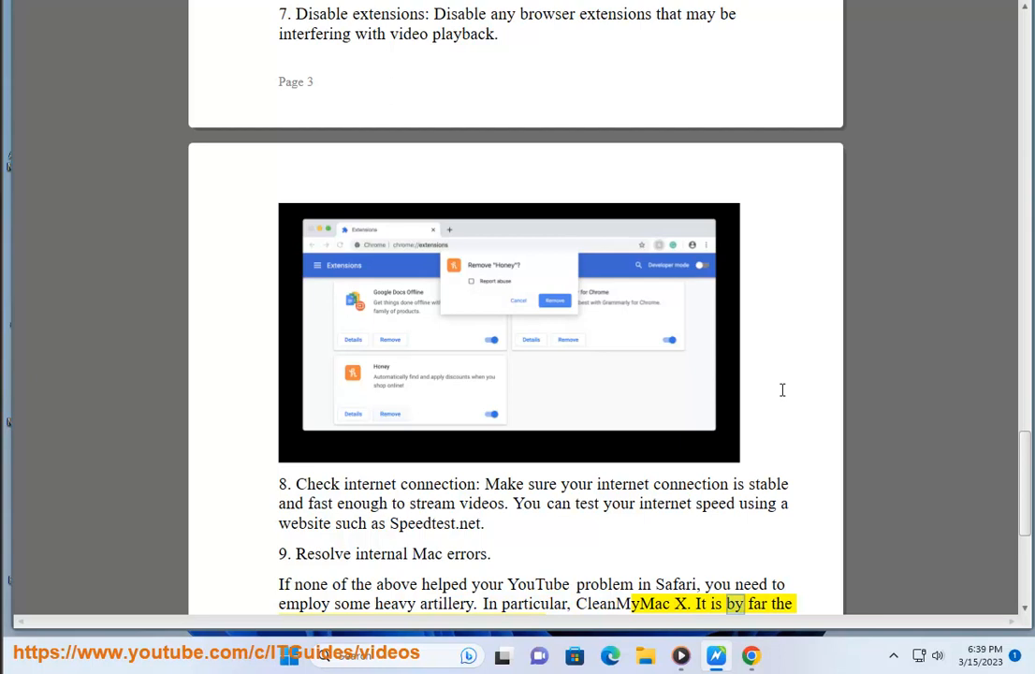
Scroll through steps 8–9 and CleanMyMac X to the closing professional-help advice
{"action": "scroll", "scroll_direction": "down", "scroll_amount": 3}
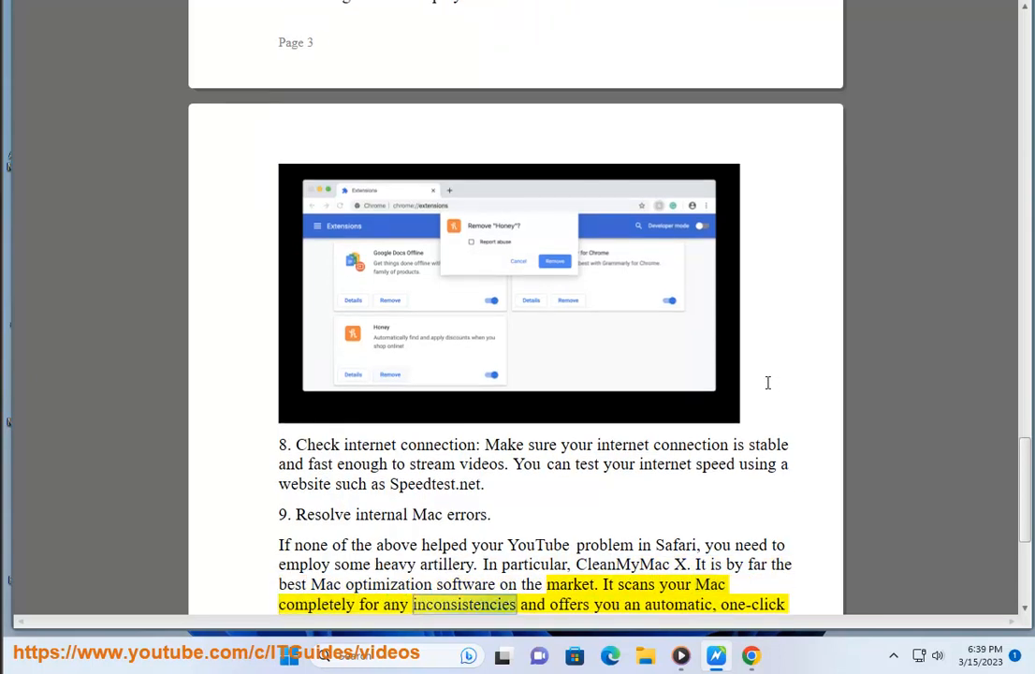
{"action": "scroll", "scroll_direction": "down", "scroll_amount": 3}
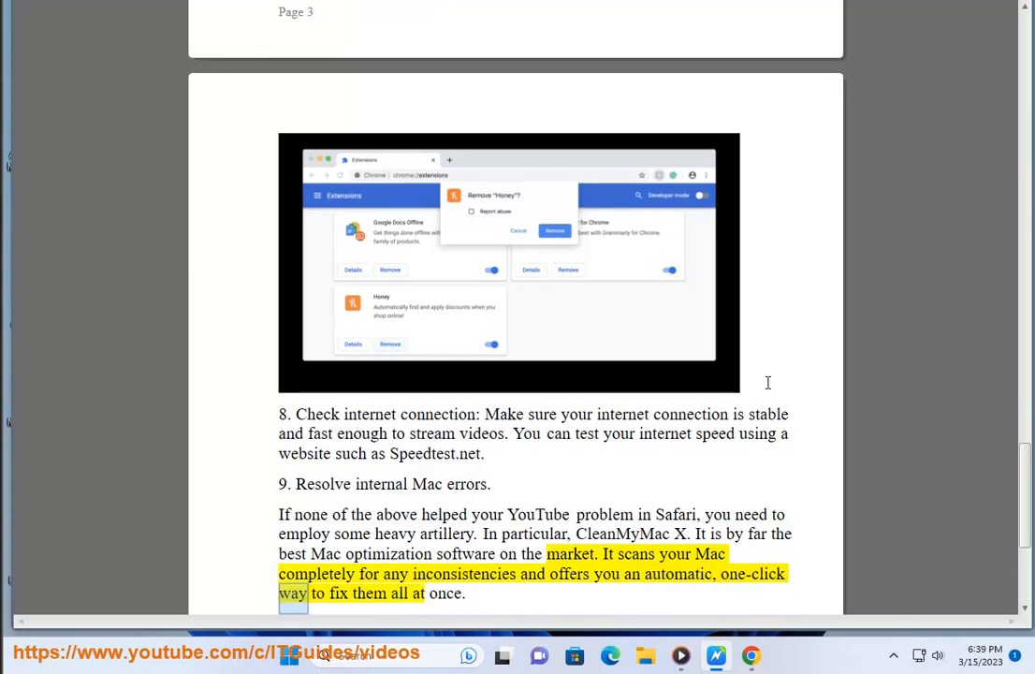
{"action": "scroll", "scroll_direction": "down", "scroll_amount": 3}
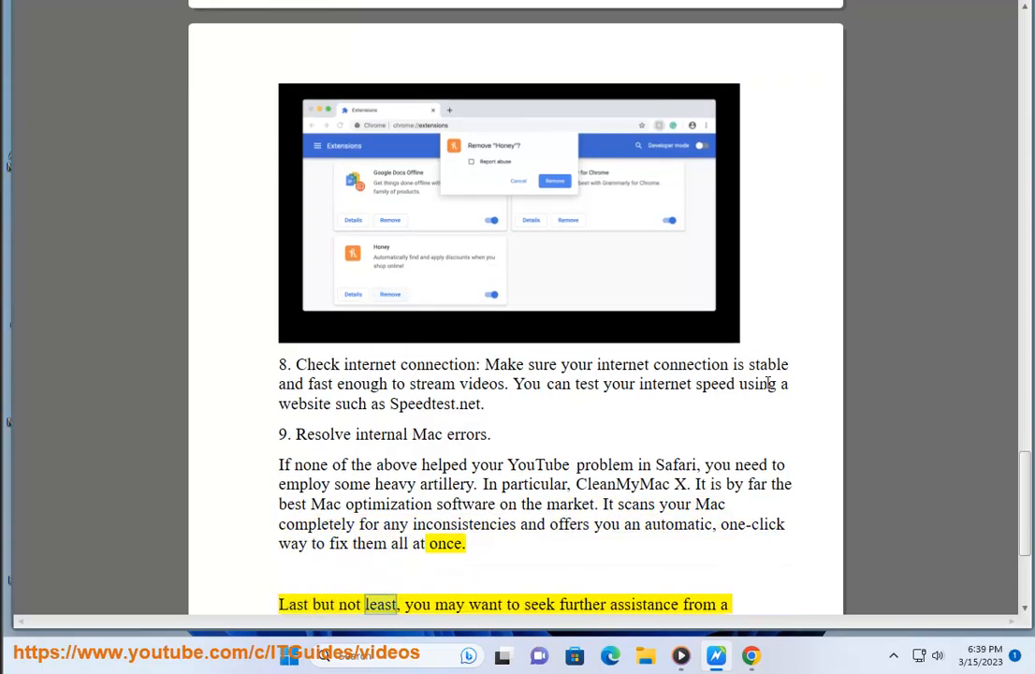
{"action": "scroll", "scroll_direction": "down", "scroll_amount": 3}
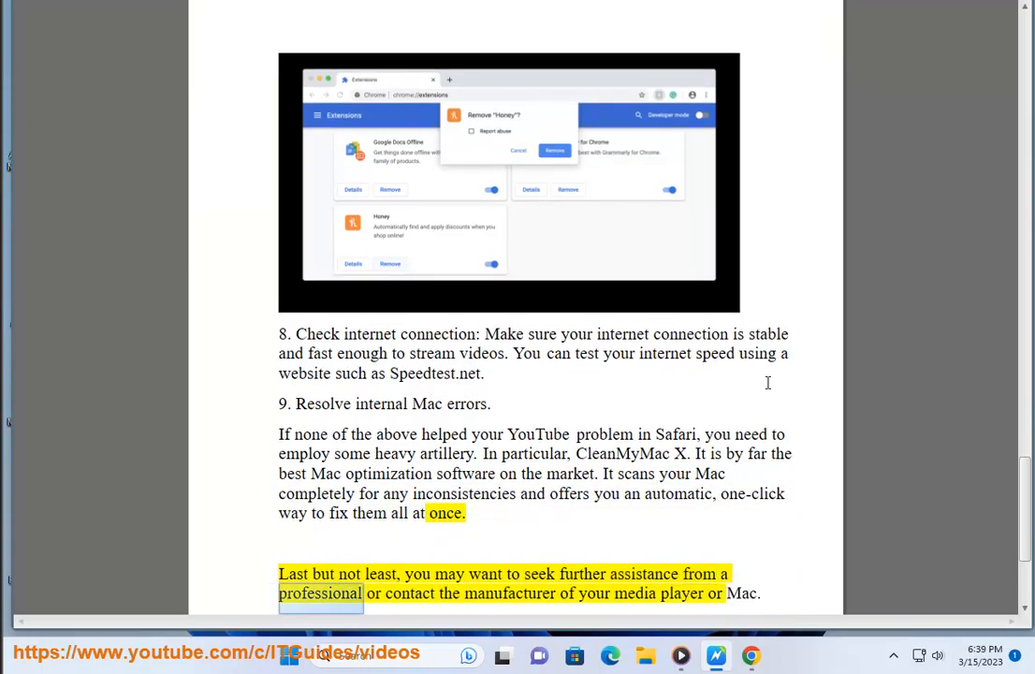